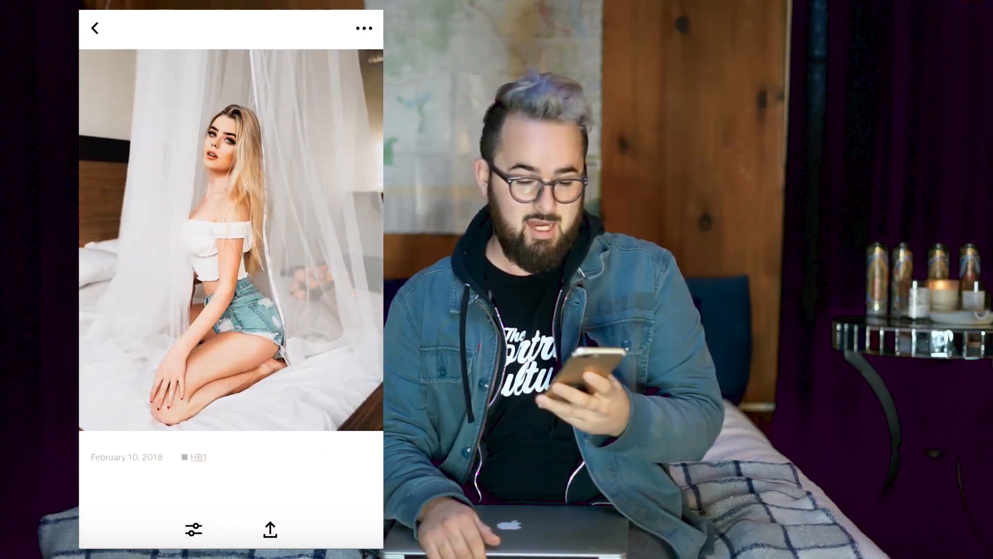
Reopen the bedroom portrait with the HB1 preset in the editor.
left_click(193, 529)
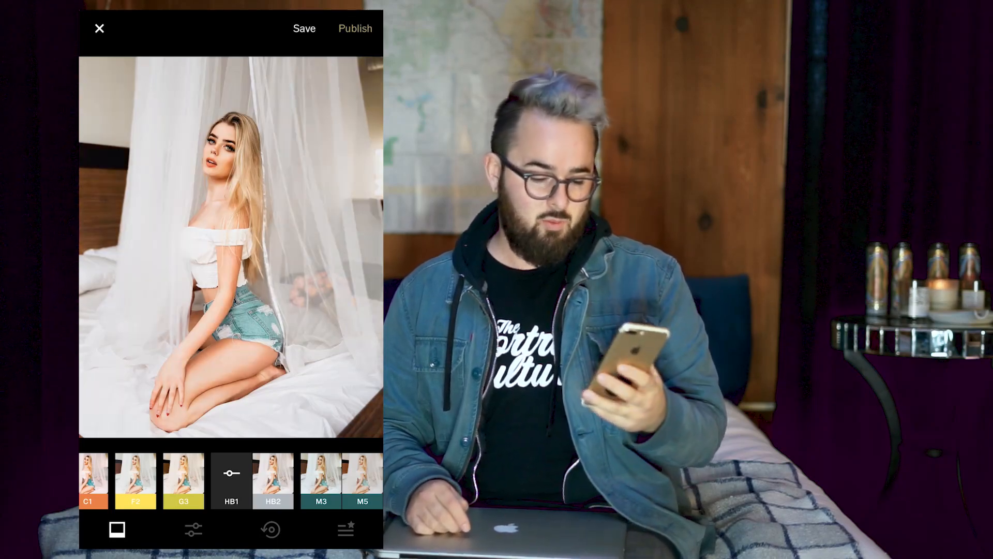
Check HB1 preset strength at +5.0 unchanged, then show history listing HB1 +5.0 and Contrast +0.7.
left_click(270, 528)
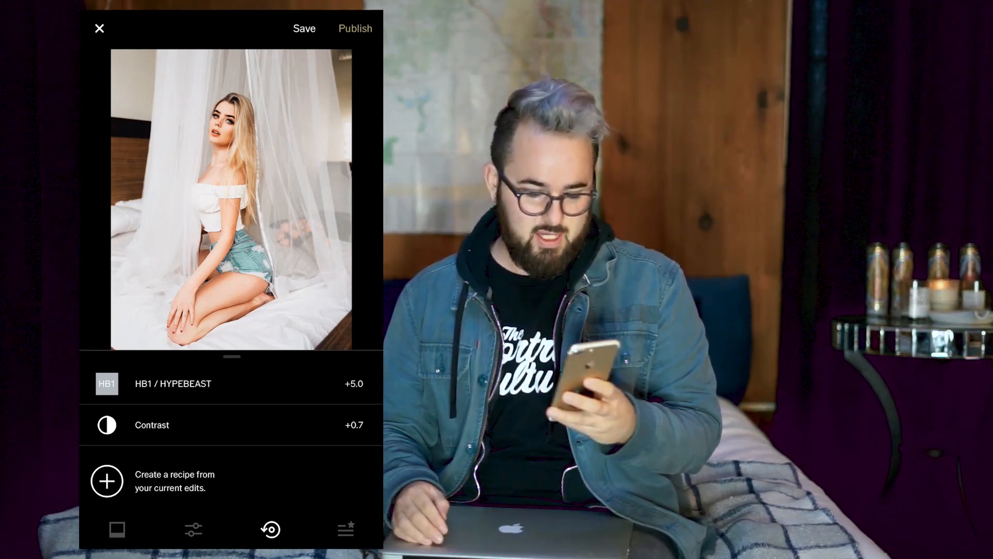
left_click(193, 529)
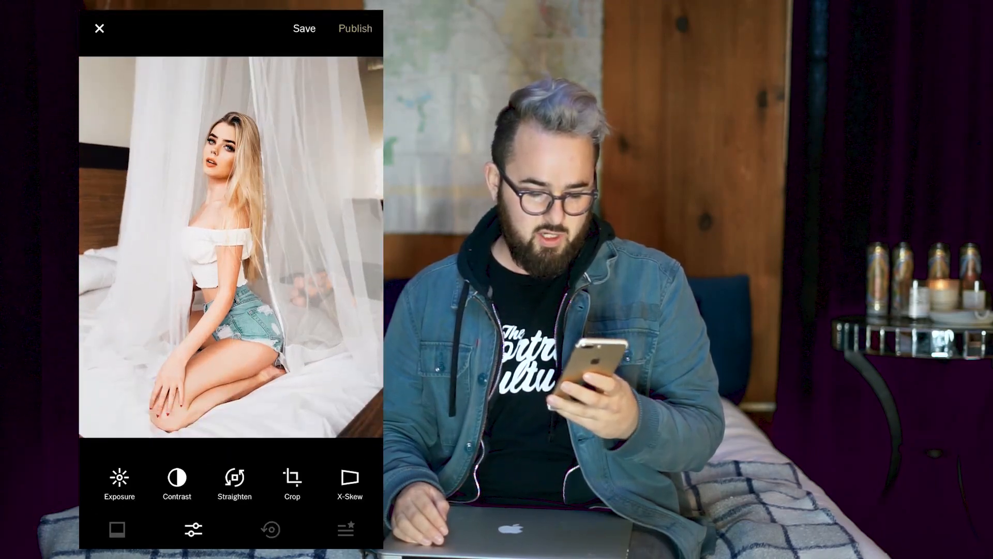
left_click(117, 529)
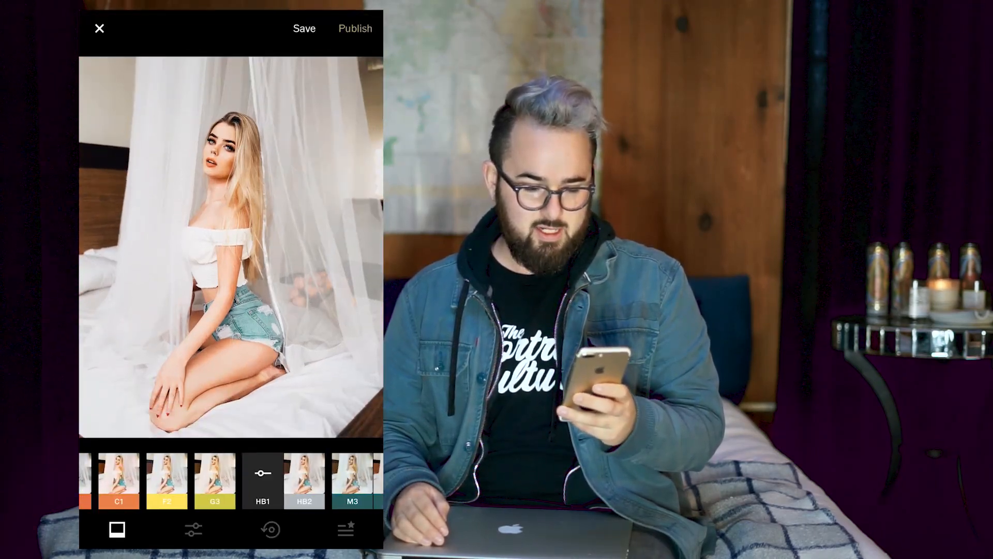
left_click(262, 480)
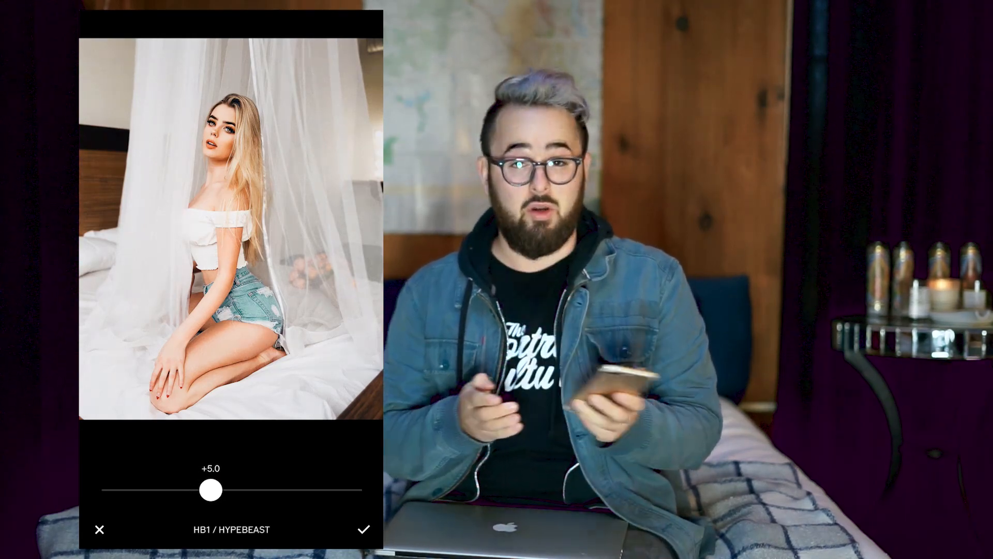
left_click(363, 528)
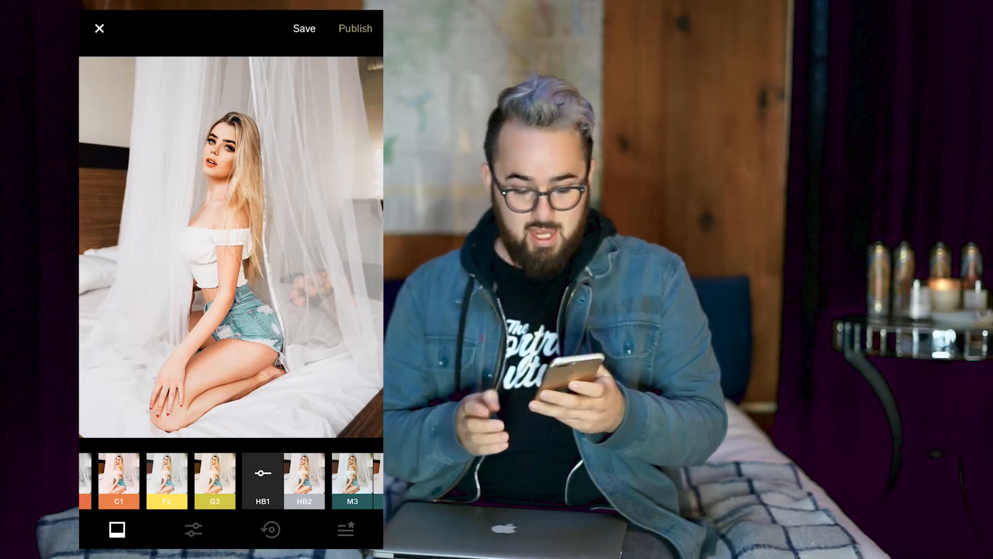
left_click(270, 530)
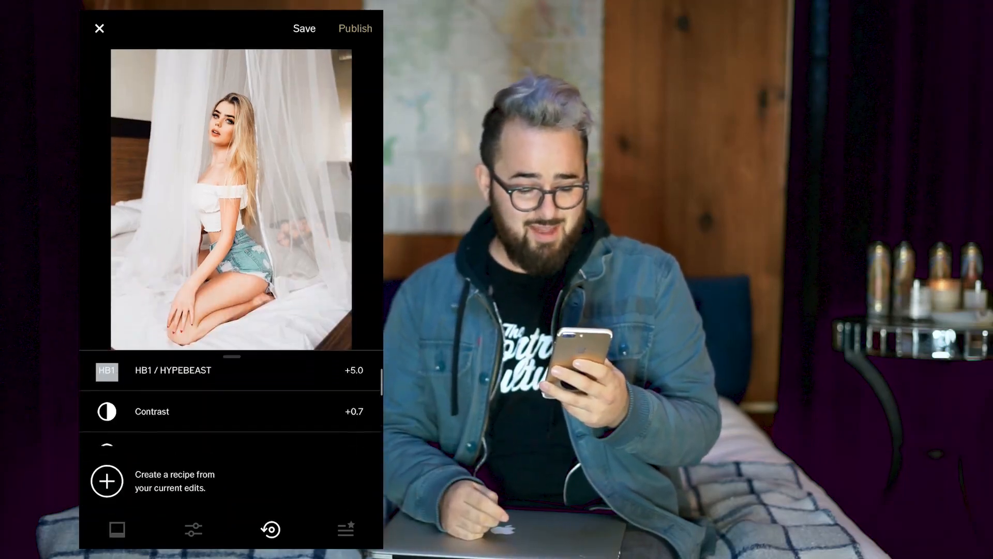
Review Skin Tone +1.9, Sharpen +1.9 and Grain +3.2 in history, then keep the edits.
scroll("down", 3)
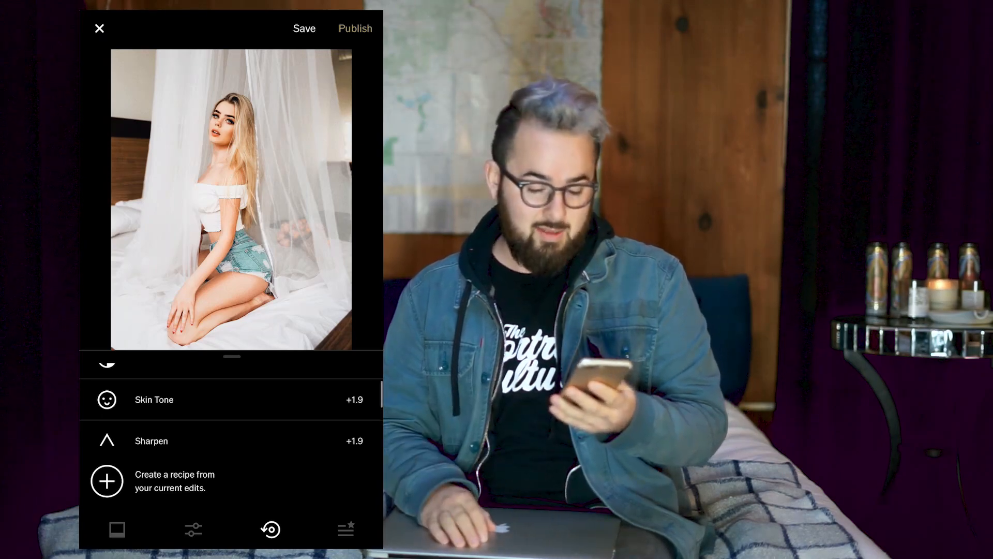
scroll("down", 3)
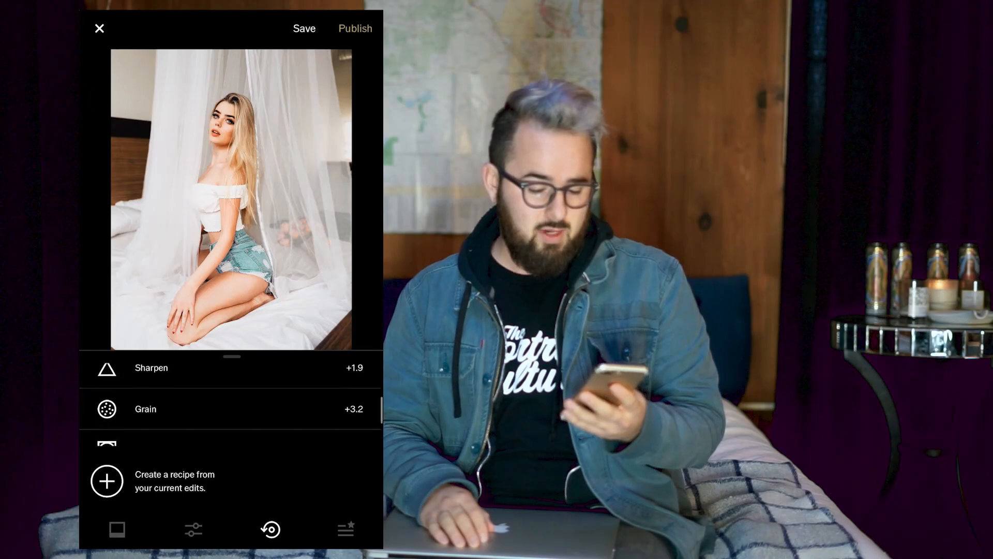
scroll("down", 3)
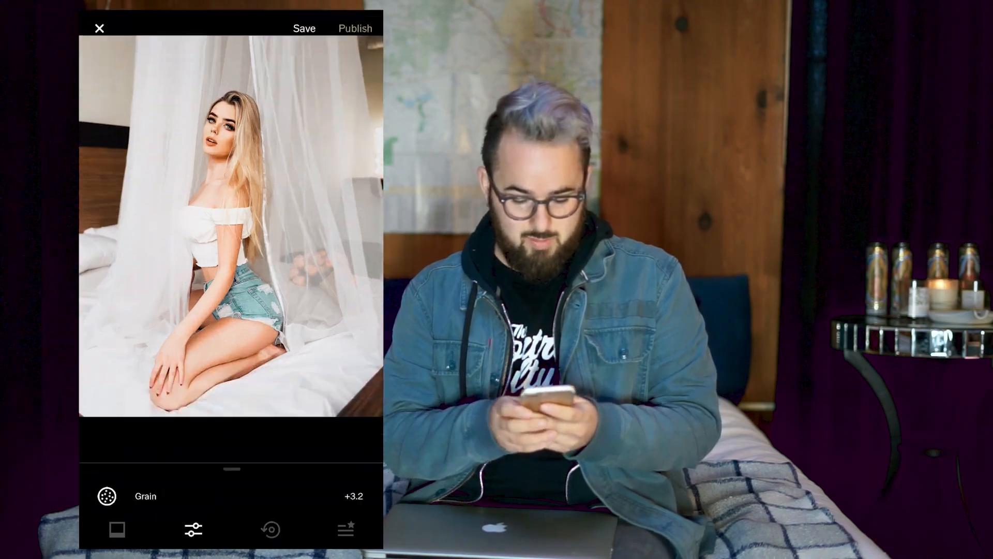
left_click(193, 529)
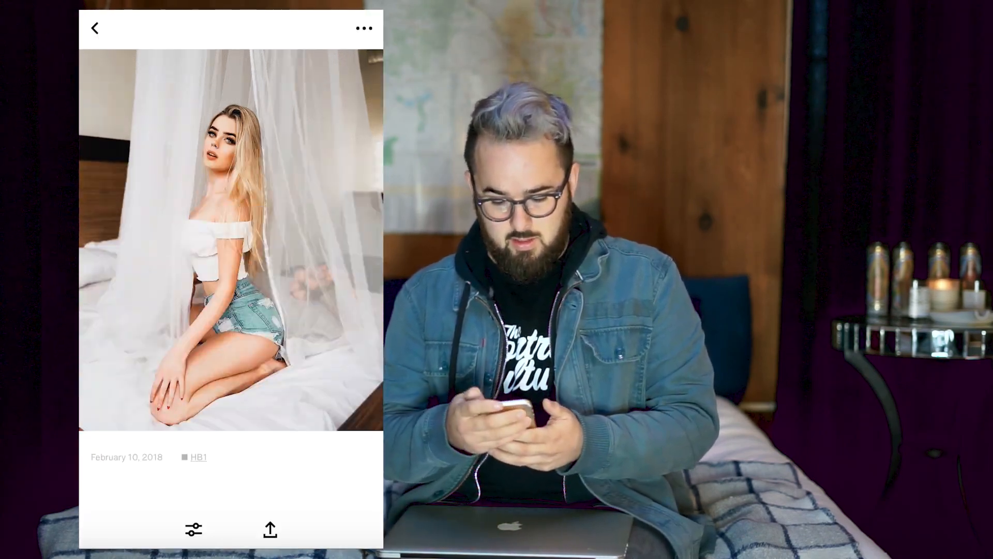
Choose Save To Camera Roll to list sizes from Small 307x384 to Actual Size 1638x2048.
left_click(270, 528)
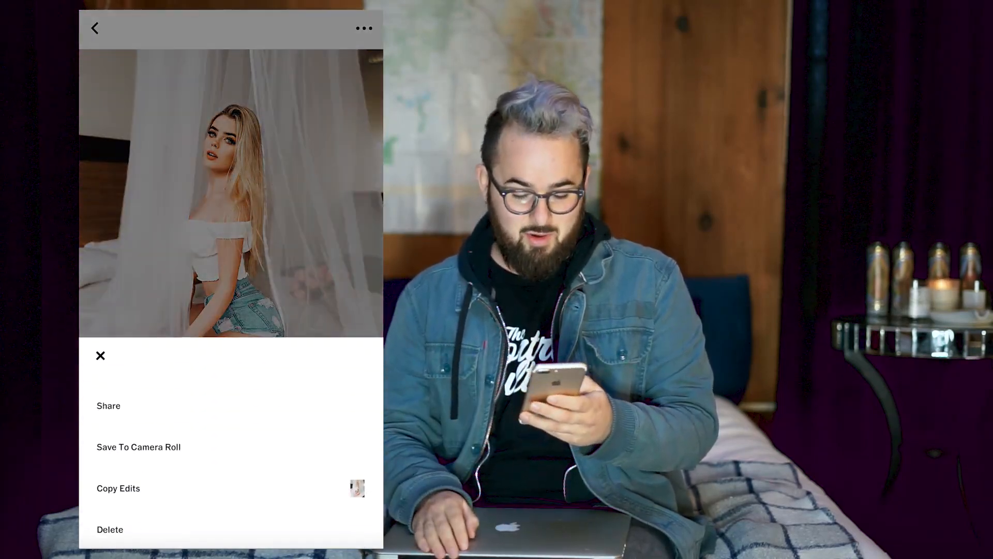
left_click(138, 447)
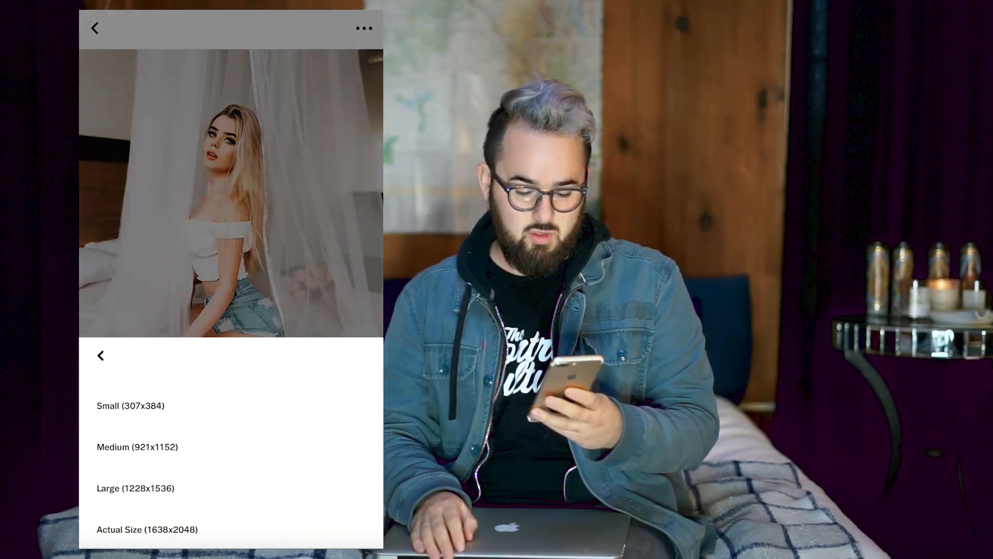